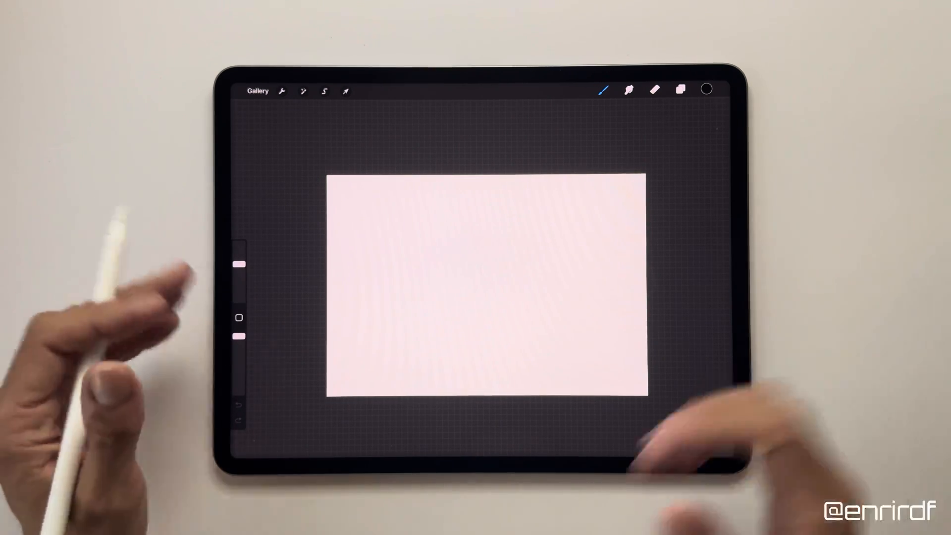
# - Add a new empty Layer 2 above Layer 1 from the Layers panel
pyautogui.click(707, 90)
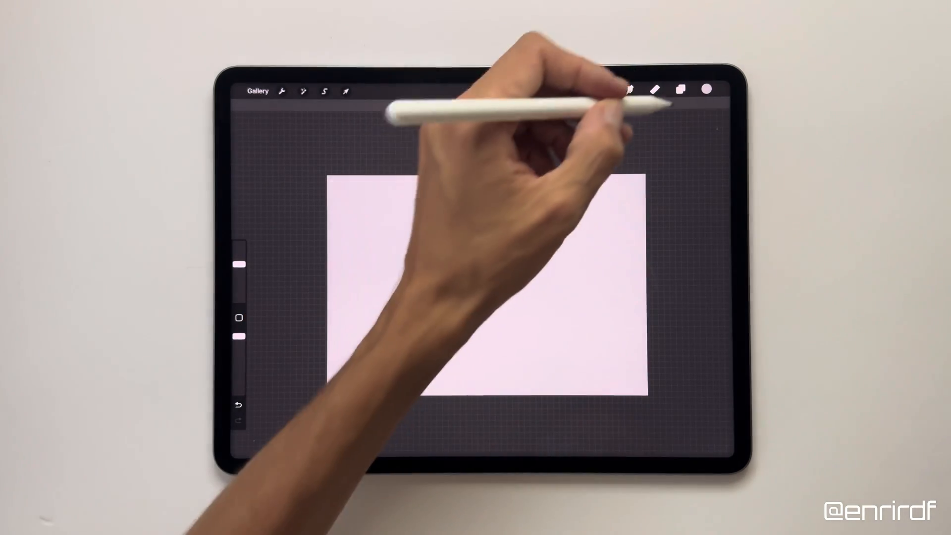
pyautogui.click(680, 90)
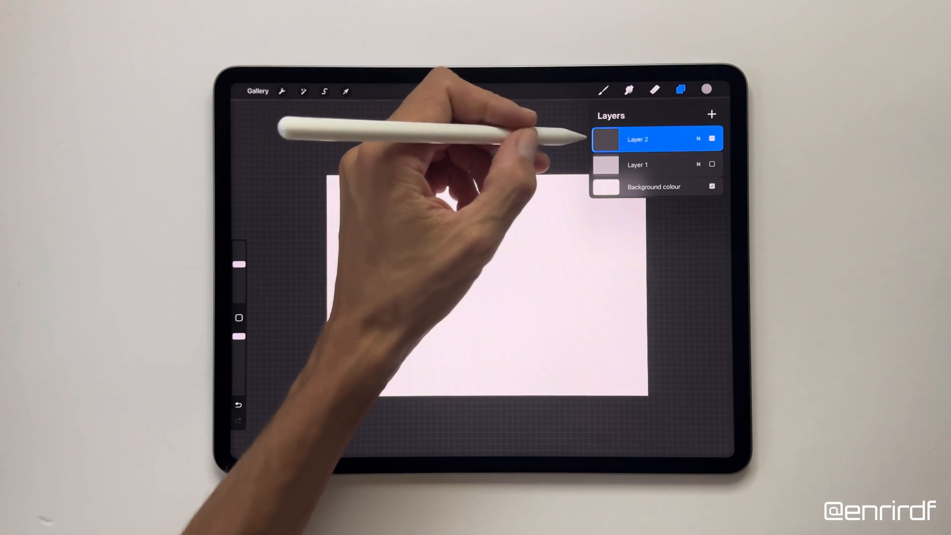
# - Turn on the Drawing Guide in Canvas settings and set it to vertical Symmetry
pyautogui.click(281, 91)
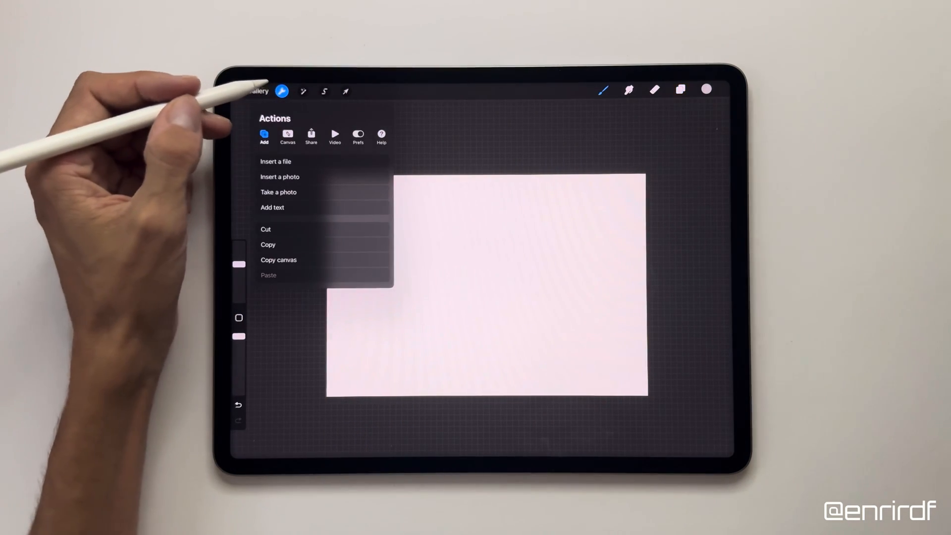
pyautogui.click(287, 136)
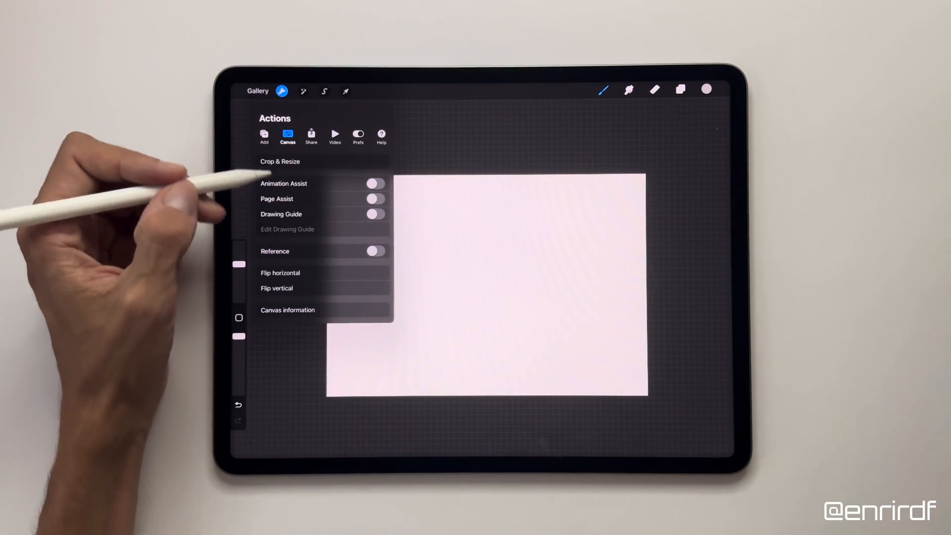
pyautogui.click(374, 214)
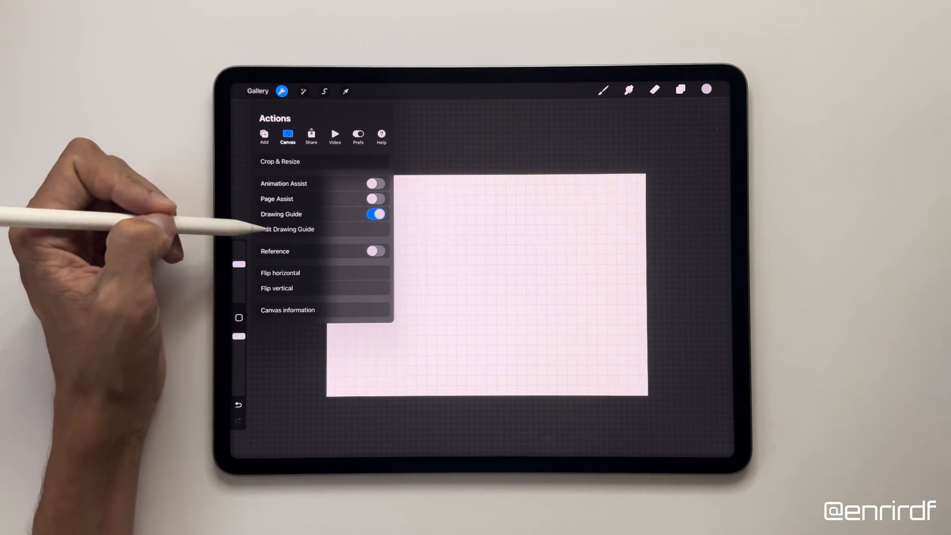
pyautogui.click(288, 229)
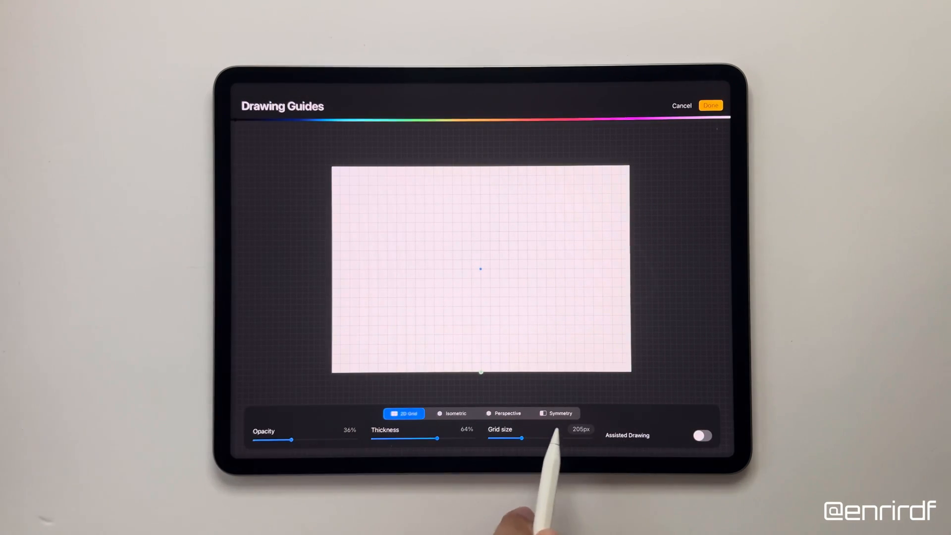
pyautogui.click(556, 413)
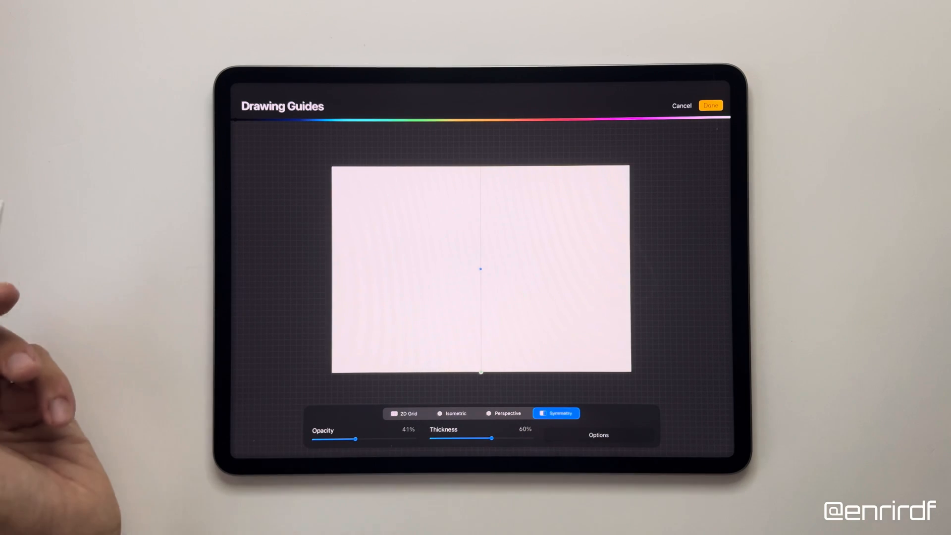
pyautogui.click(711, 105)
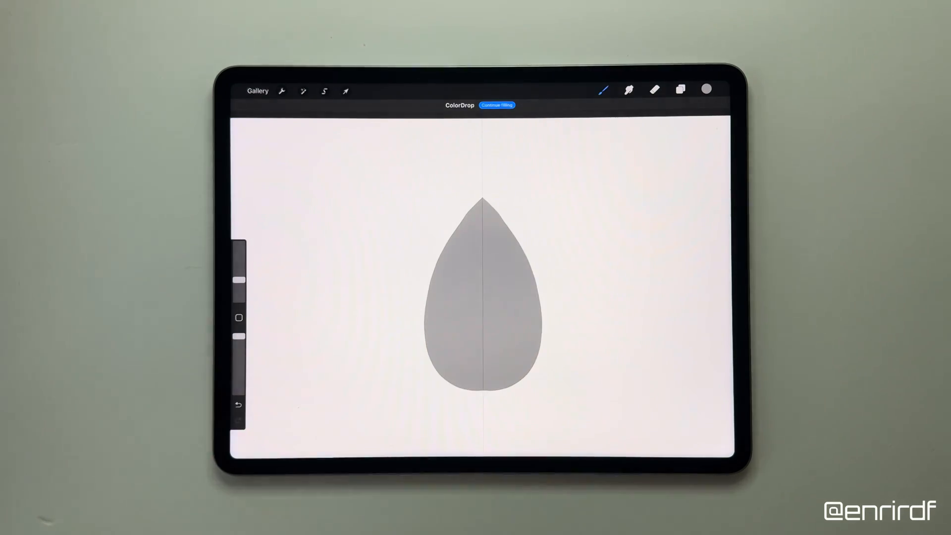
# - Add Layer 3 above the teardrop and fill it with pale pink
pyautogui.click(680, 90)
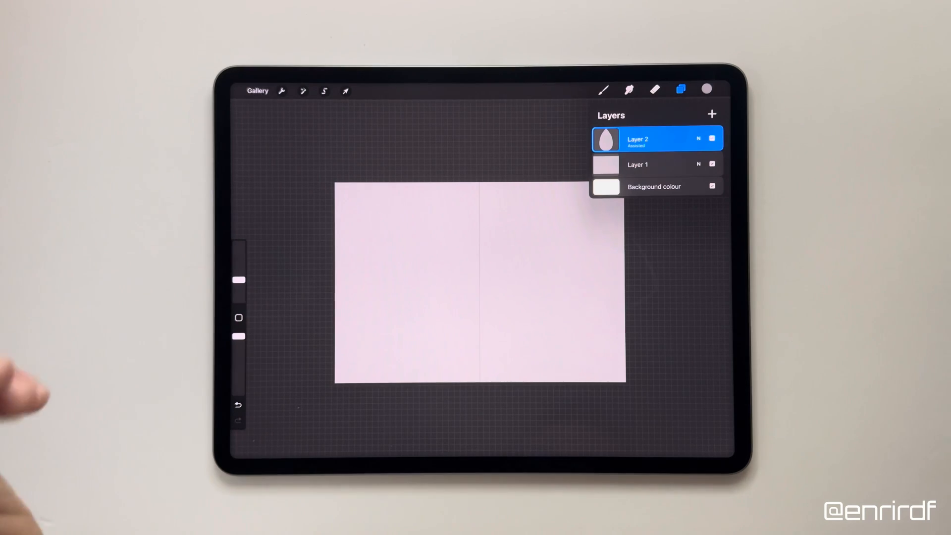
pyautogui.moveTo(120, 274)
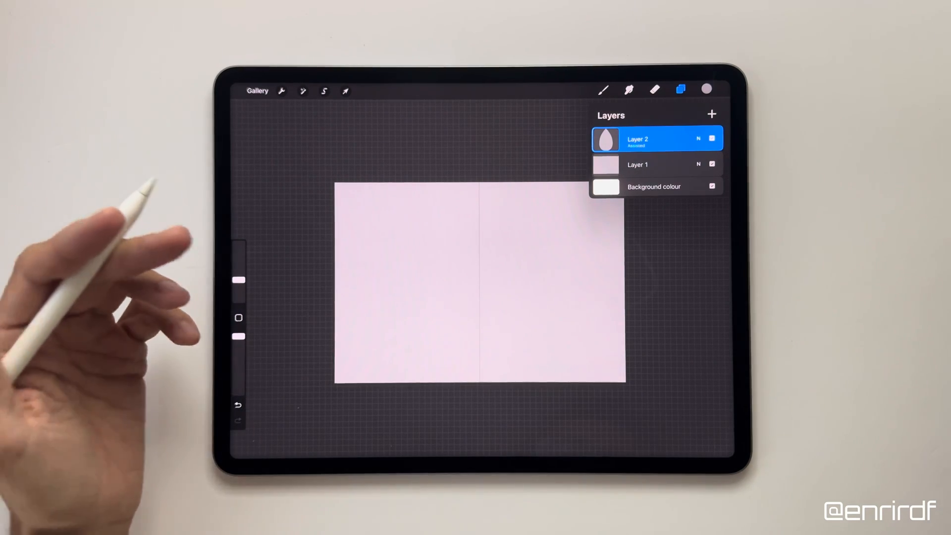
pyautogui.click(711, 114)
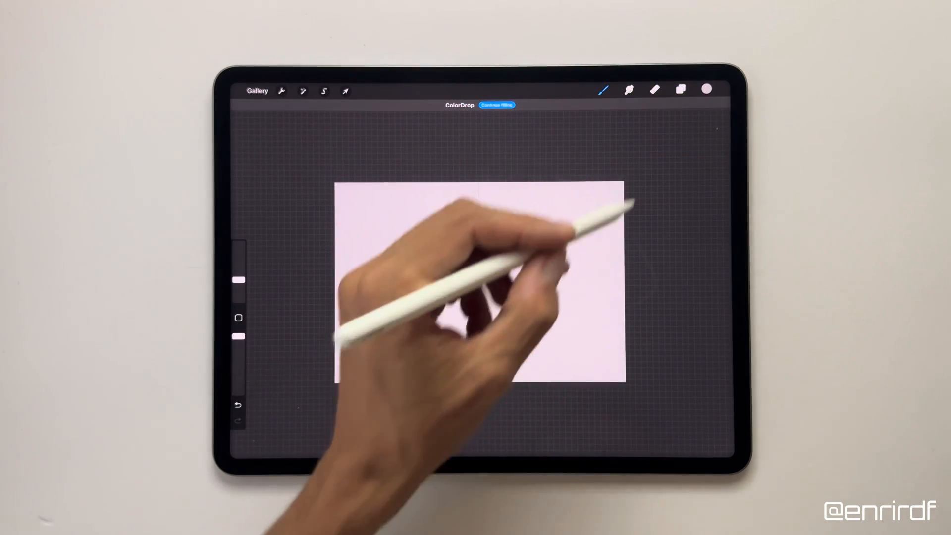
pyautogui.click(681, 90)
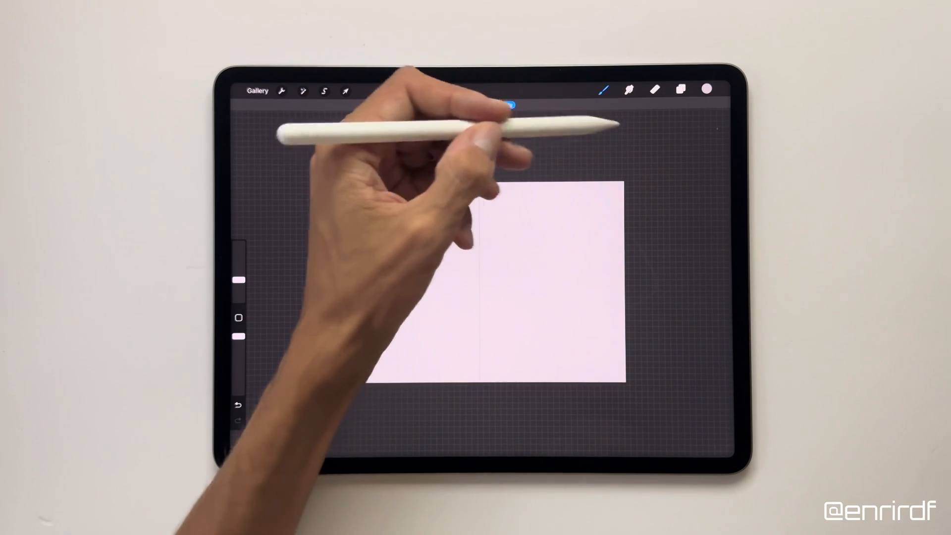
# - Add Layers 4 and 5, filling Layer 4 with pale pink
pyautogui.click(680, 89)
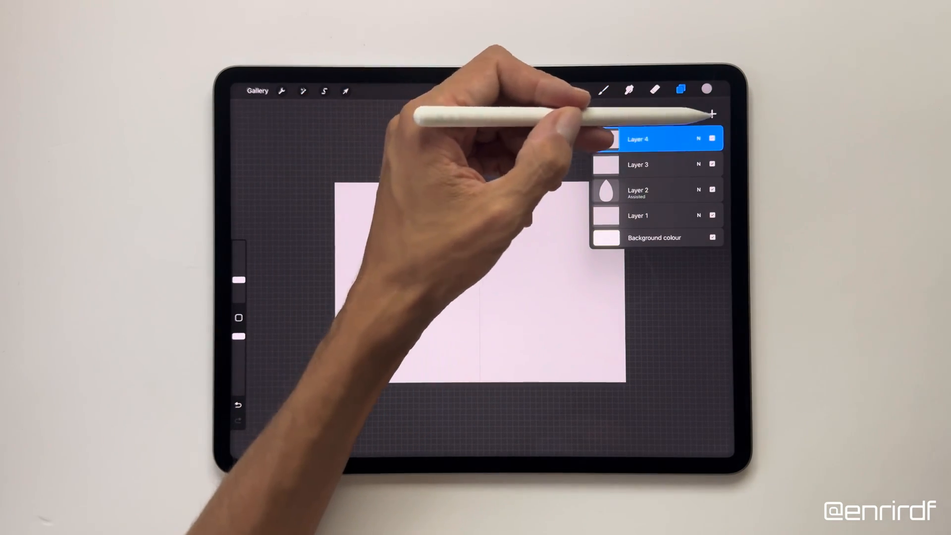
pyautogui.click(712, 114)
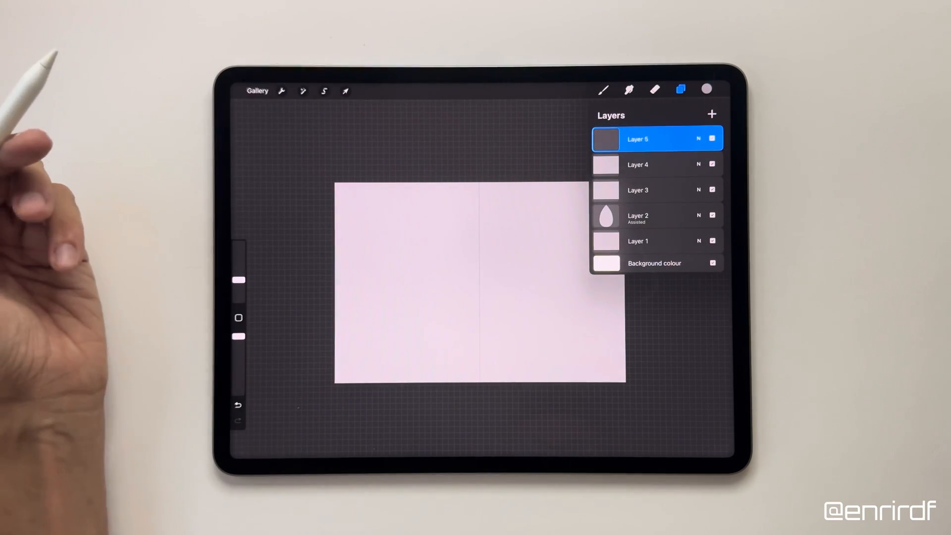
pyautogui.click(705, 89)
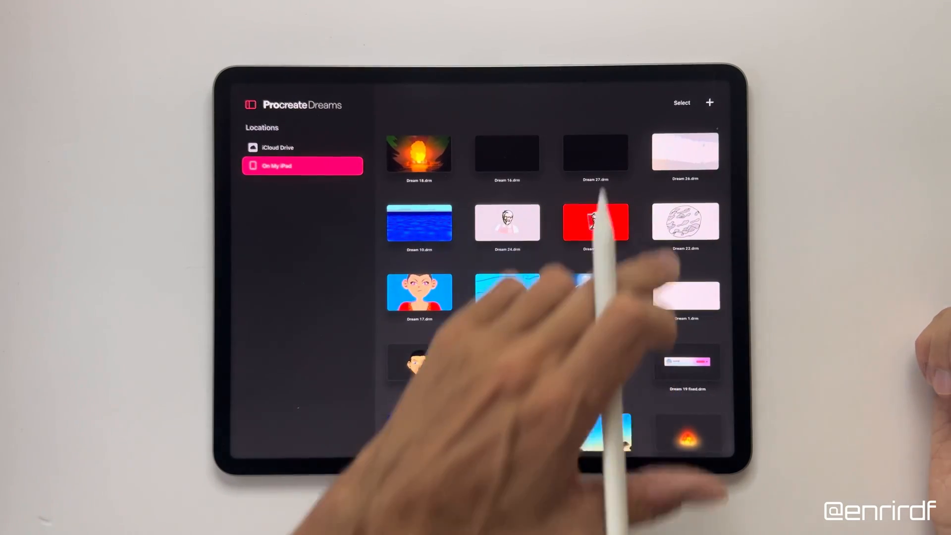
# - Import the Procreate artwork and open the Dream 19 project in the timeline
pyautogui.click(708, 102)
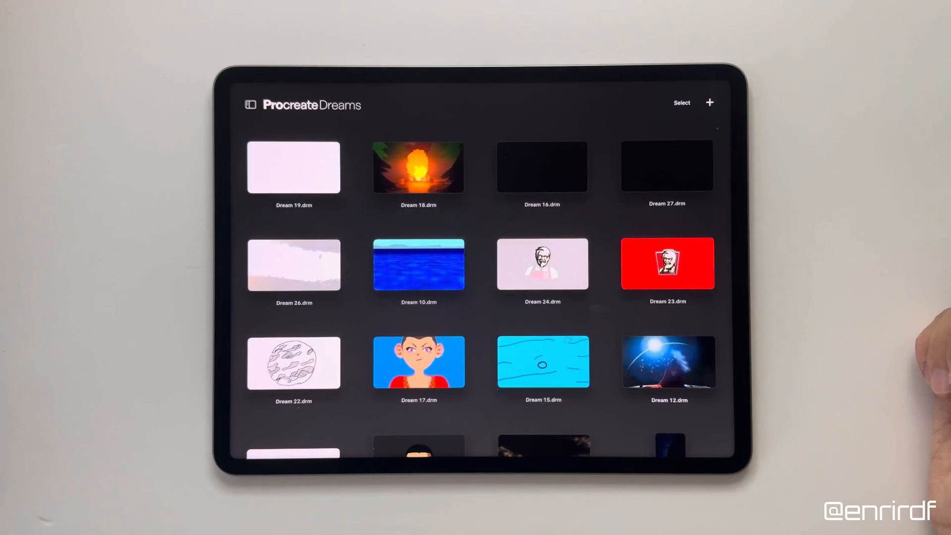
pyautogui.click(293, 168)
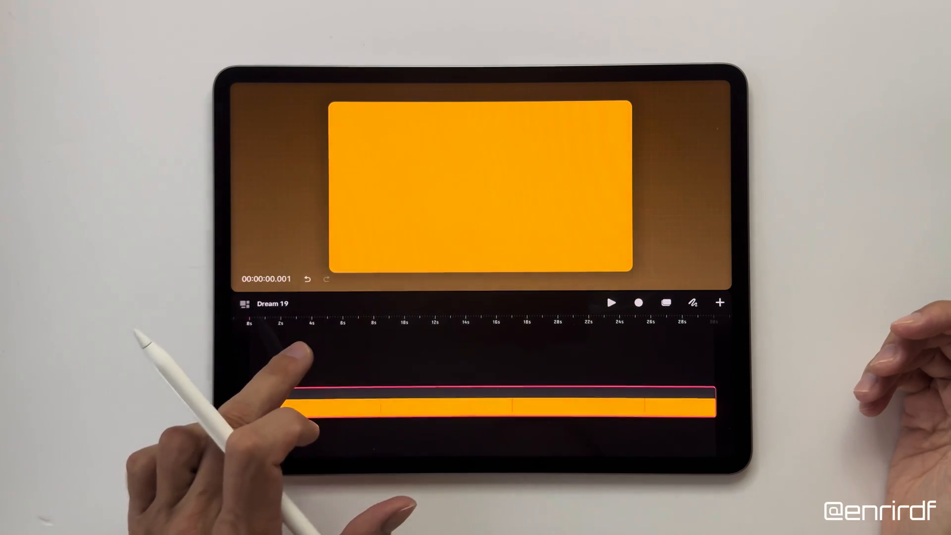
# - Expand the layer tracks to show Layers 4, 3 and 2 and reach the top pink track
pyautogui.click(261, 406)
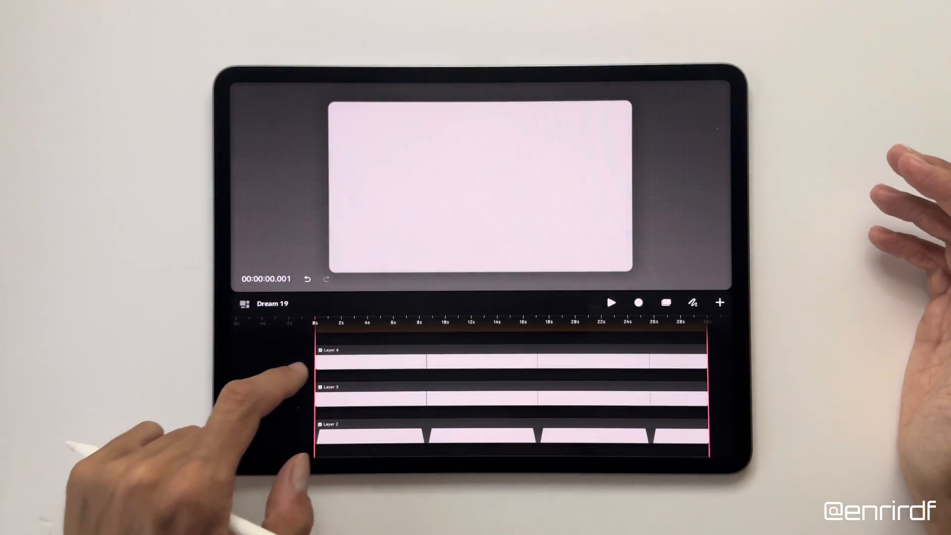
pyautogui.scroll(-3)
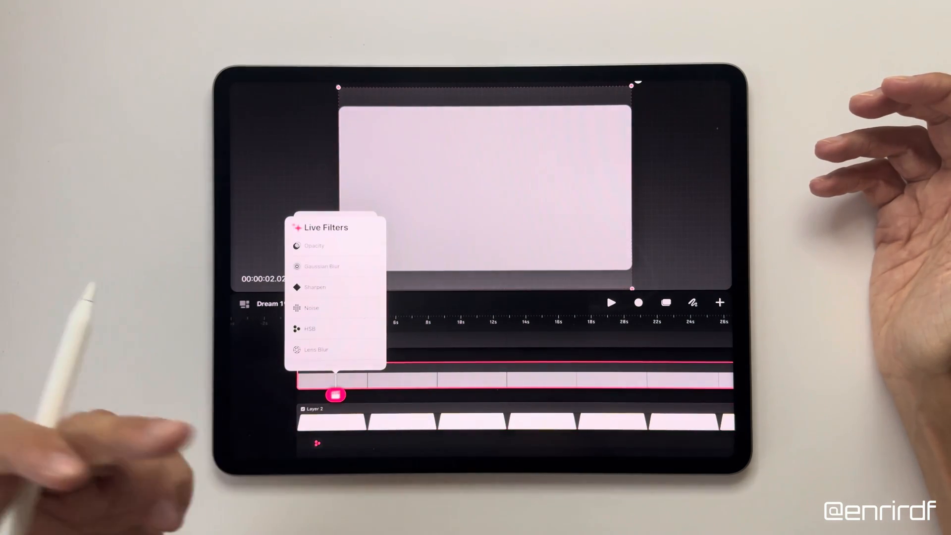
# - Apply the Noise live filter to the top track for a grey mottled texture
pyautogui.click(311, 307)
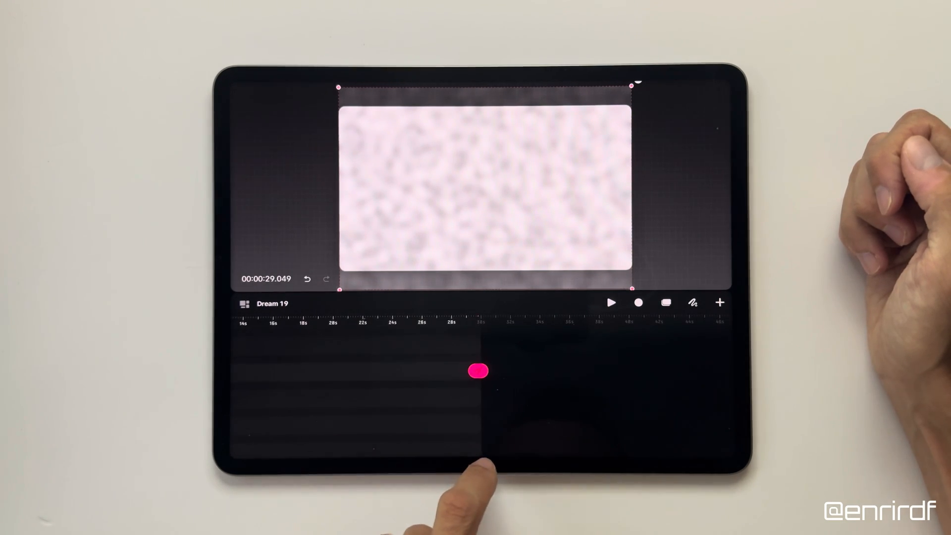
# - Keyframe the noise filter across the timeline and change the animation's easing
pyautogui.click(477, 370)
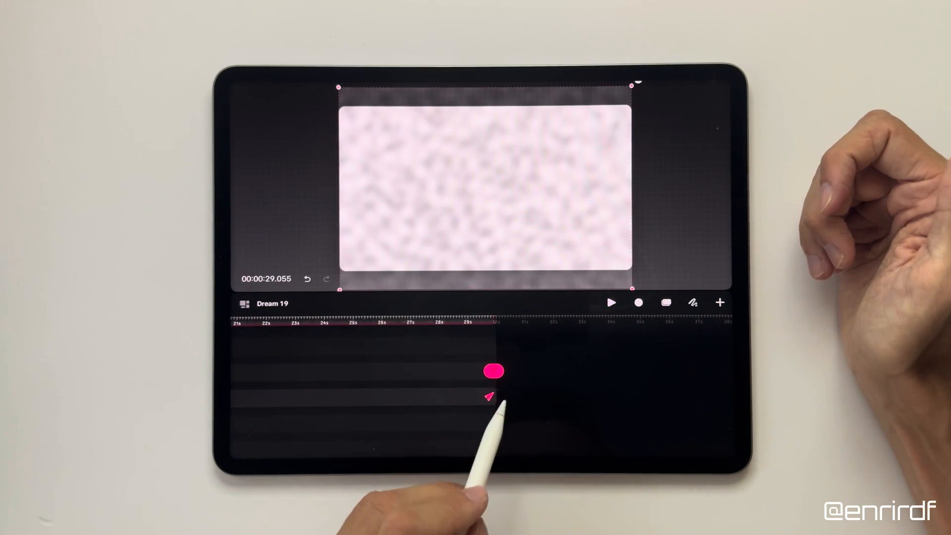
pyautogui.click(494, 372)
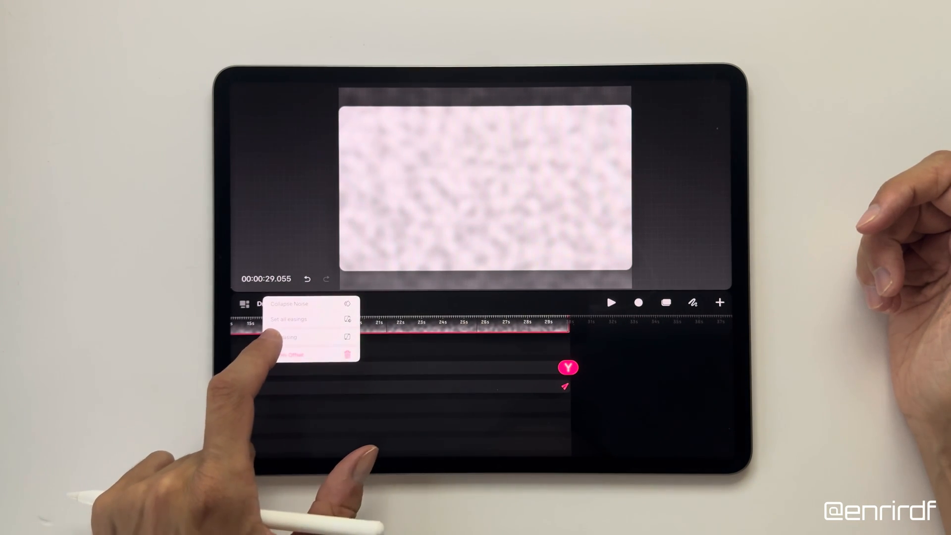
pyautogui.click(285, 336)
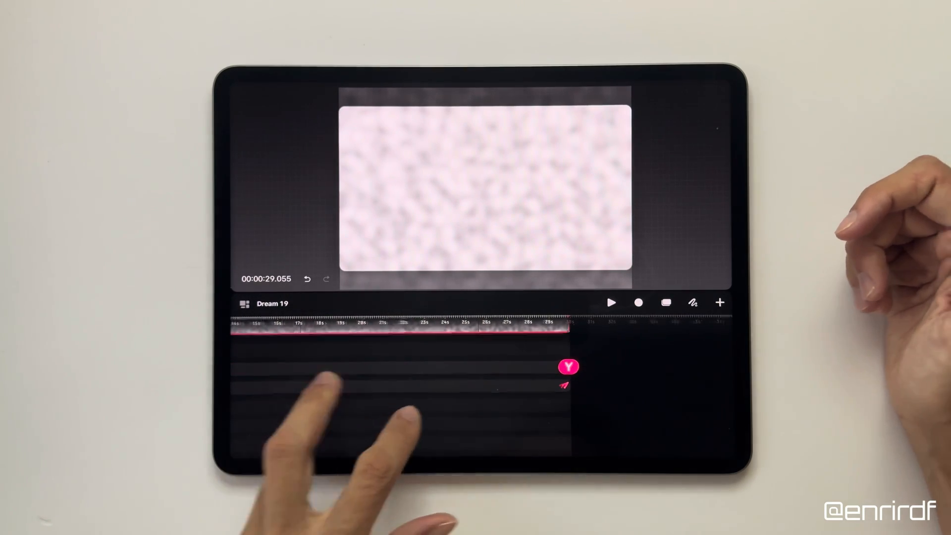
pyautogui.click(611, 303)
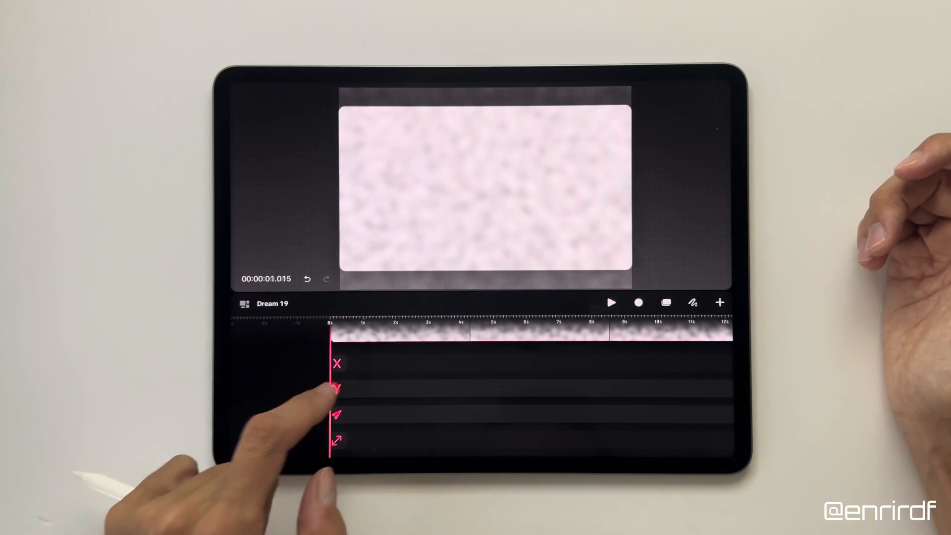
# - Adjust the noise Offset Y keyframe value, then bring up the grey layer's options
pyautogui.click(337, 388)
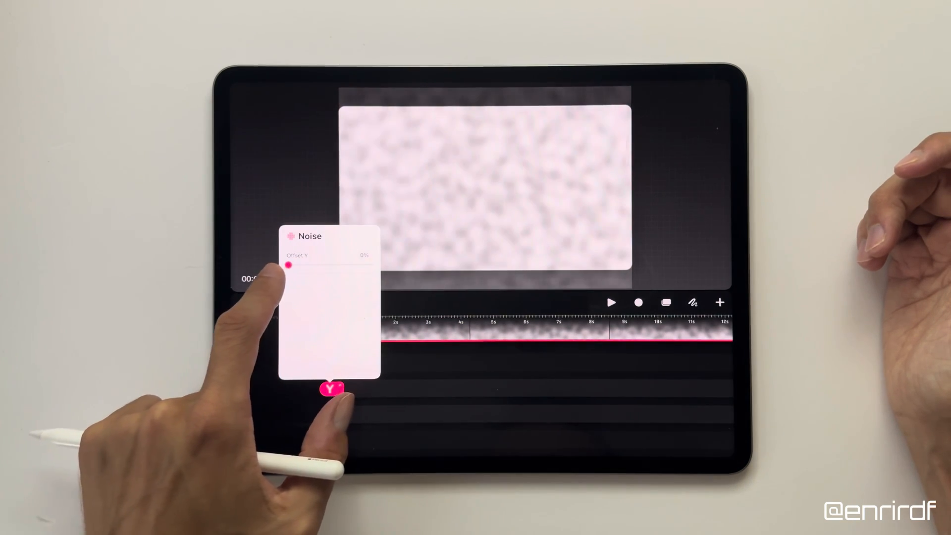
pyautogui.click(611, 303)
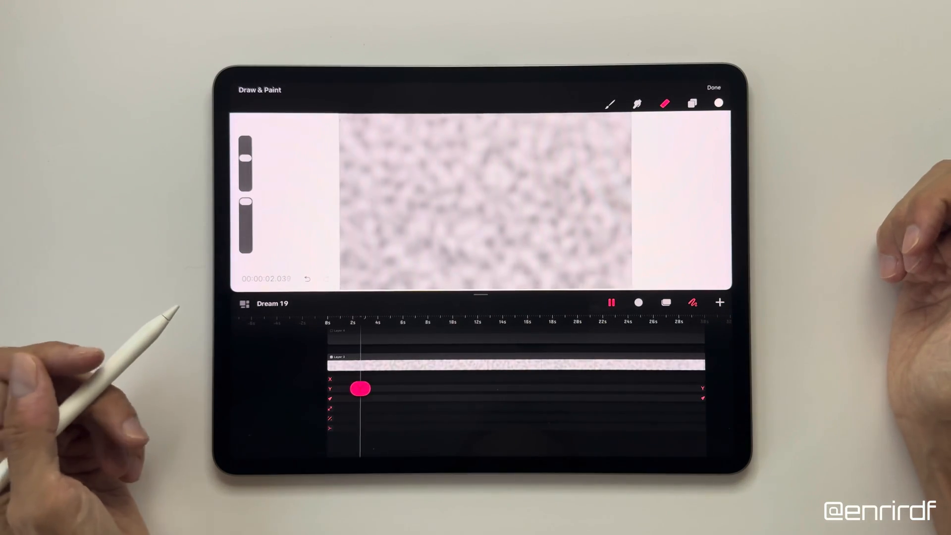
pyautogui.click(611, 303)
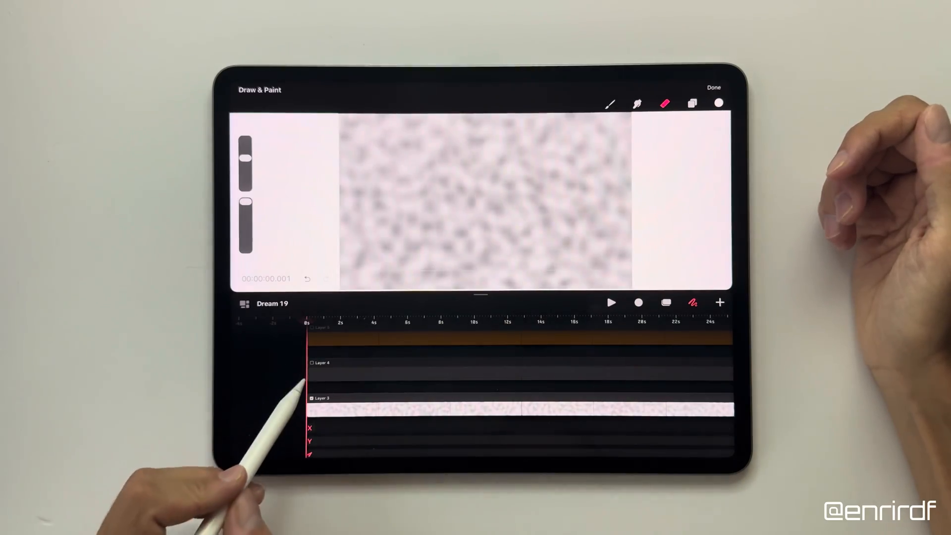
pyautogui.click(312, 362)
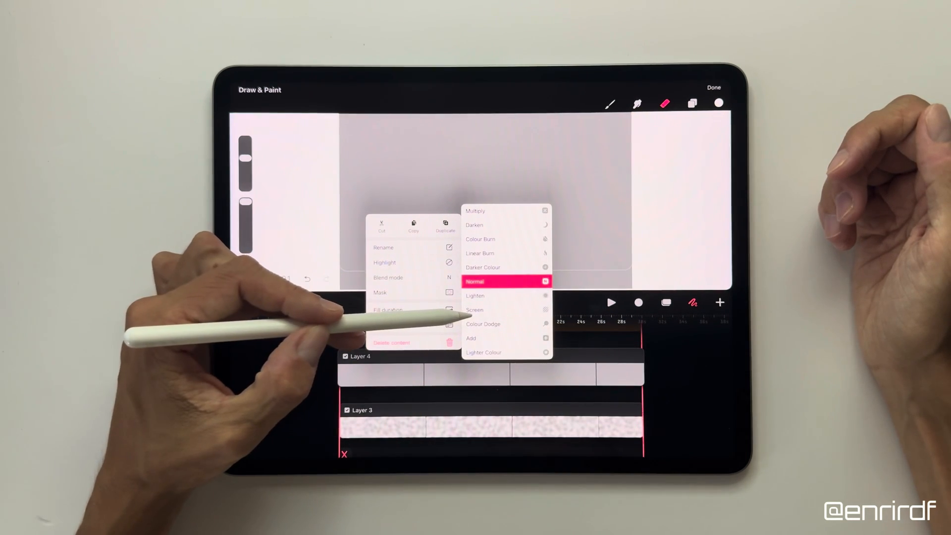
# - Choose a blend mode for Layer 4 so the frame turns nearly white with faint texture
pyautogui.scroll(-3)
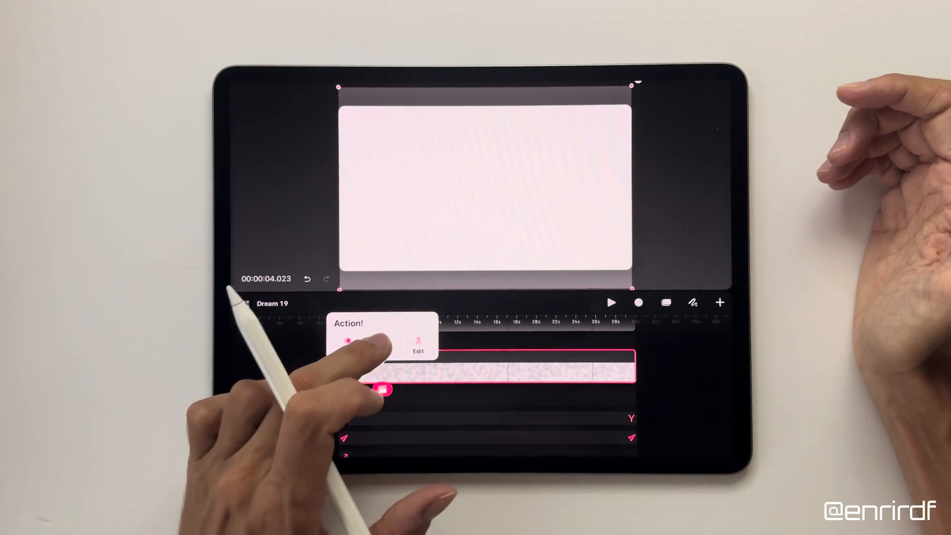
# - Add a white teardrop on a new layer over black and preview the animation
pyautogui.click(418, 340)
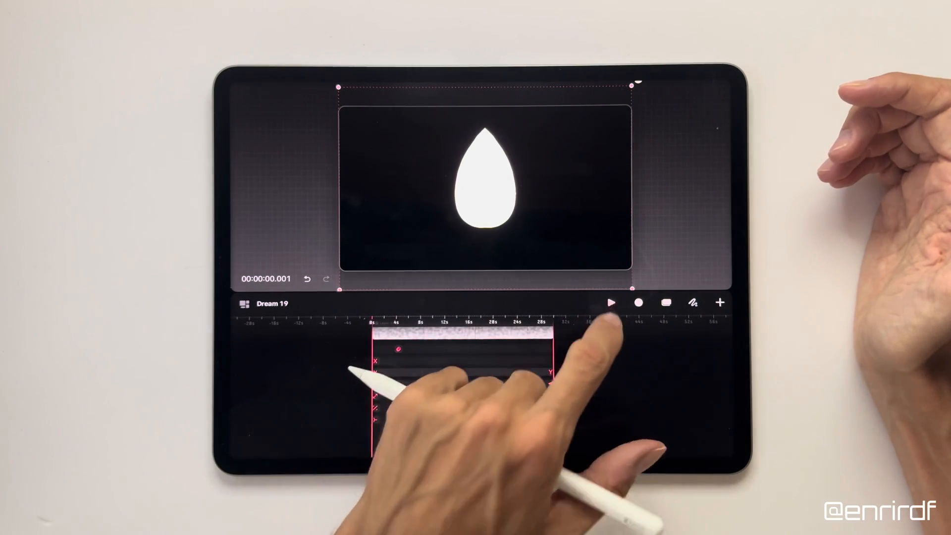
pyautogui.click(611, 303)
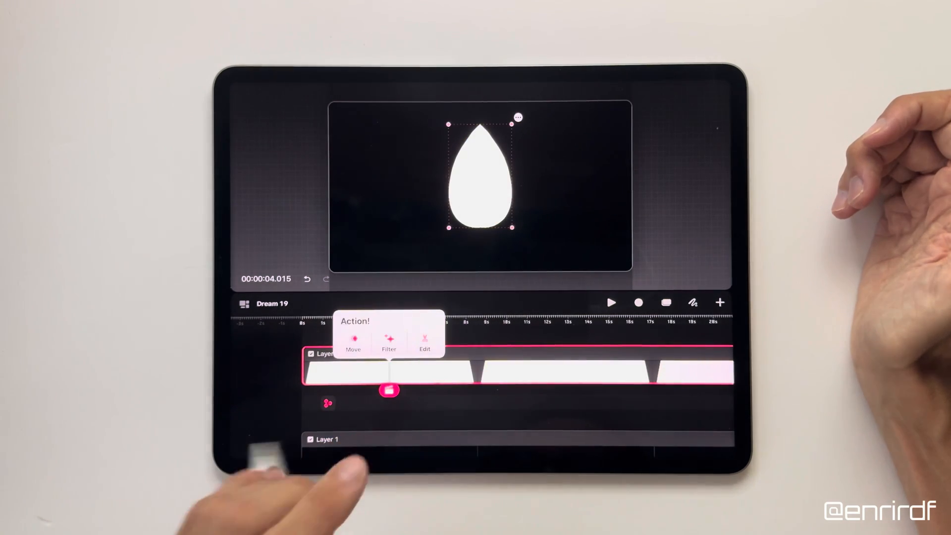
# - Apply a live warp filter to the Layer 2 drop so the teardrop becomes a wobbly blob
pyautogui.click(388, 339)
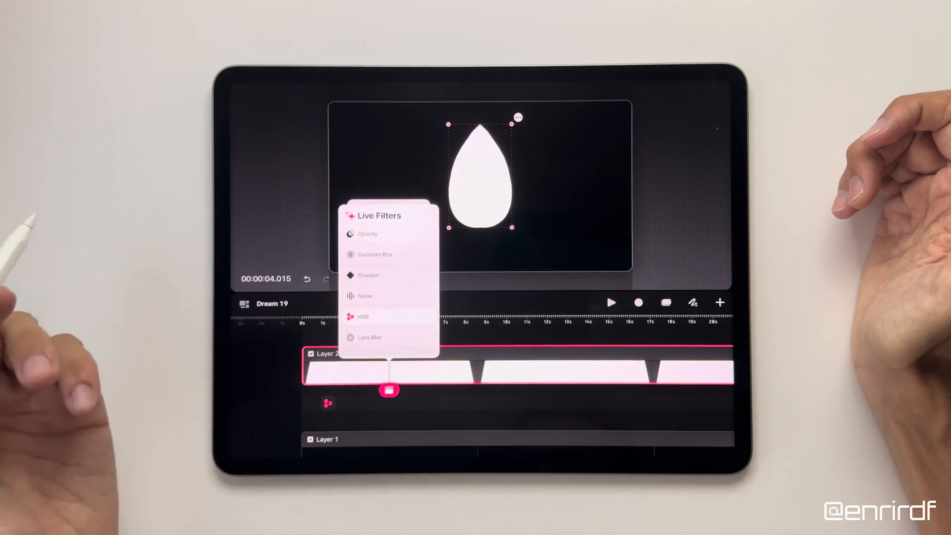
pyautogui.click(374, 255)
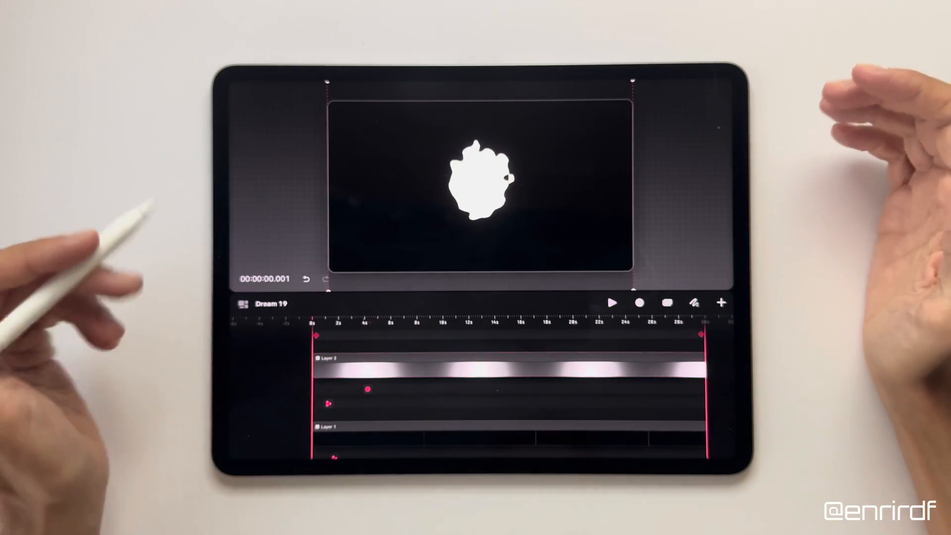
pyautogui.click(613, 303)
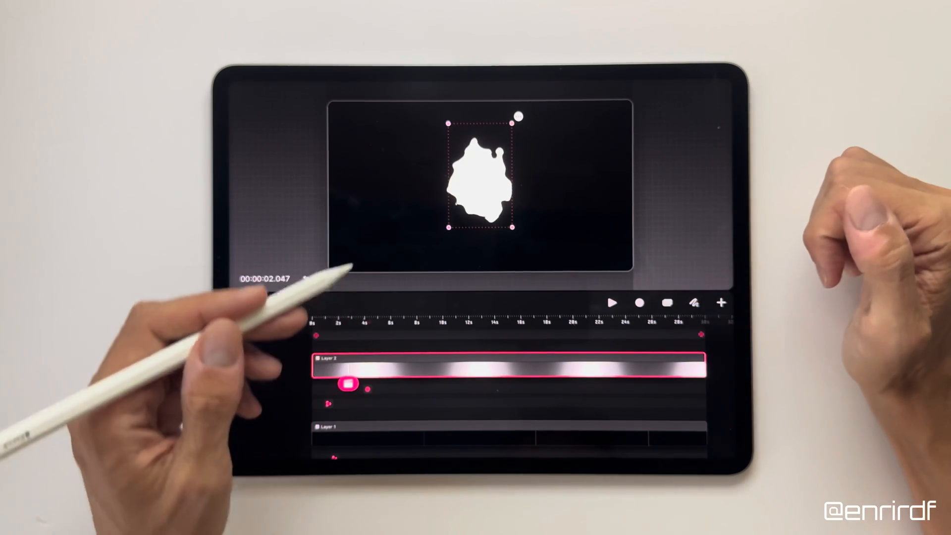
# - Record the blob drifting left and right across the black frame, then review the playback
pyautogui.click(638, 303)
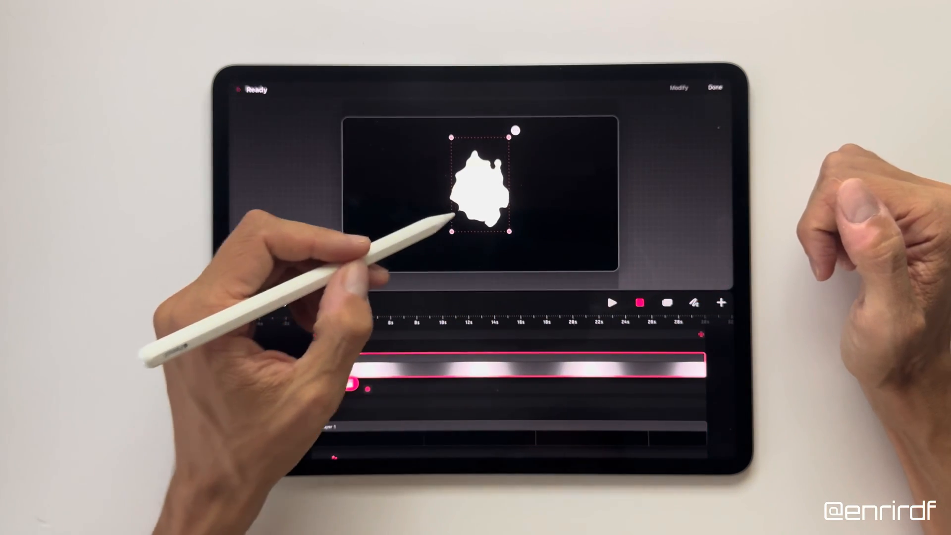
pyautogui.click(613, 303)
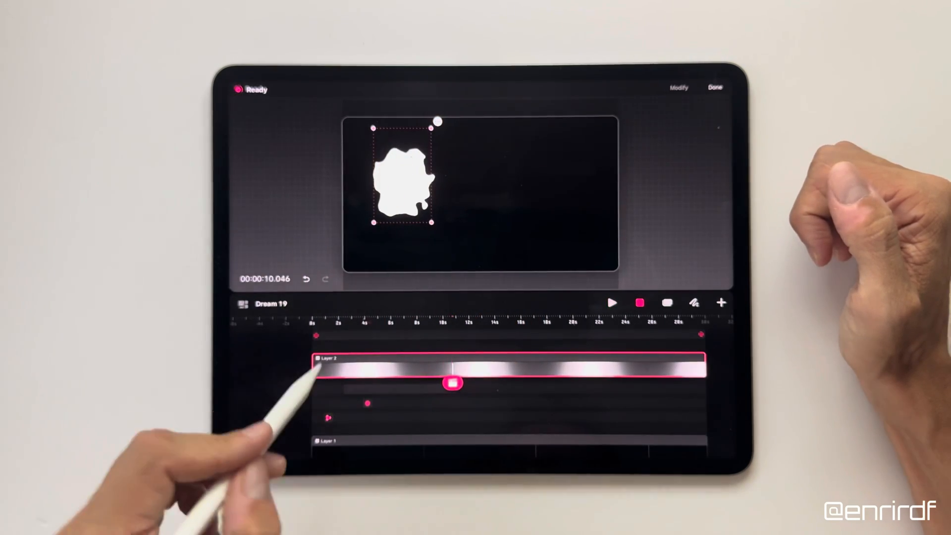
pyautogui.click(612, 303)
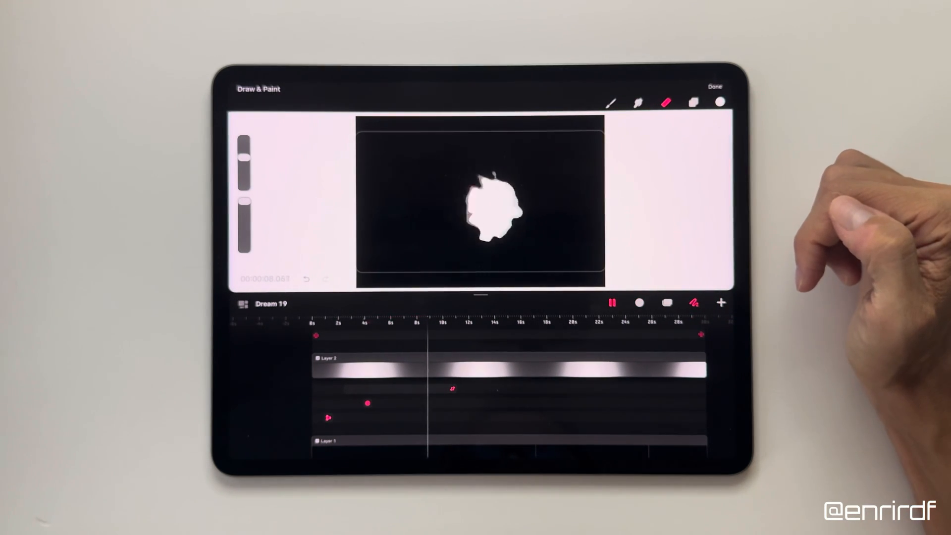
pyautogui.click(612, 303)
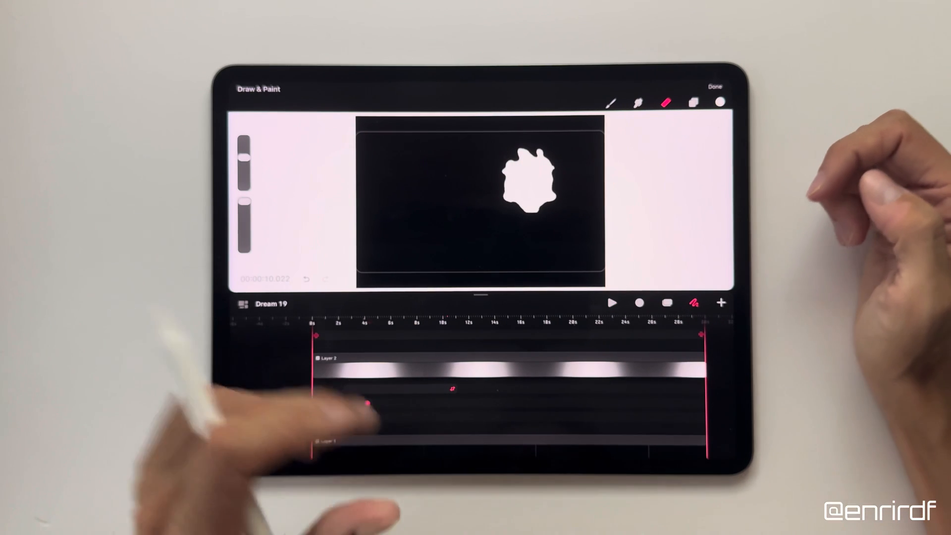
pyautogui.click(306, 280)
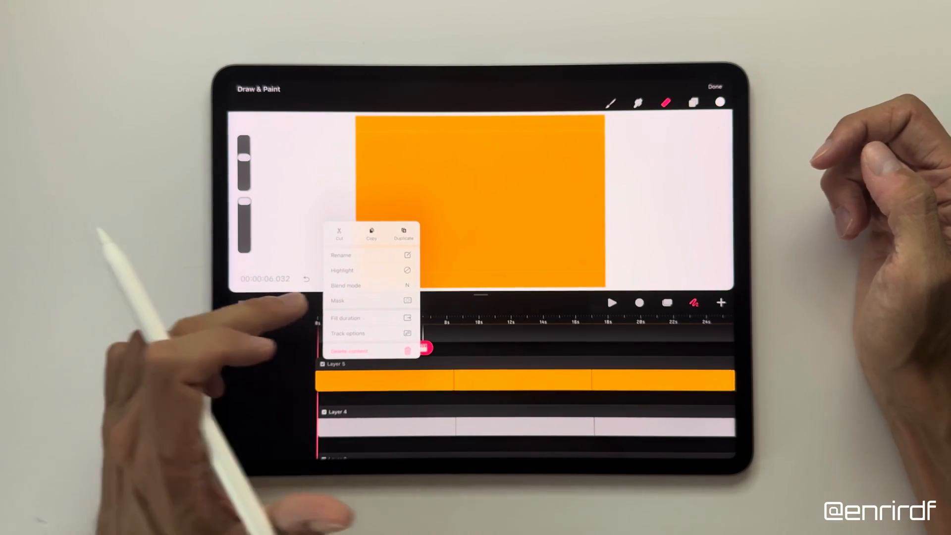
# - Blend the orange layer with Darker Colour so the blob shows orange on black
pyautogui.click(346, 286)
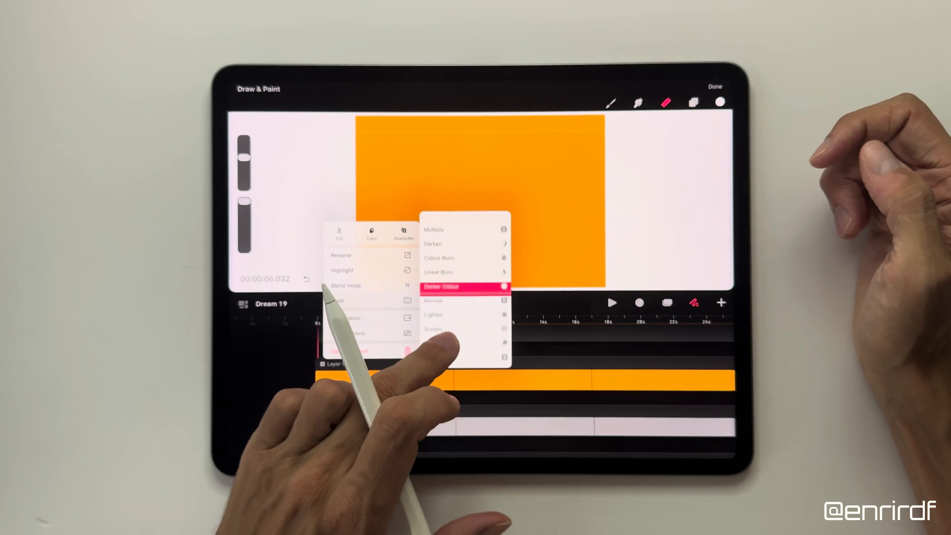
pyautogui.click(442, 286)
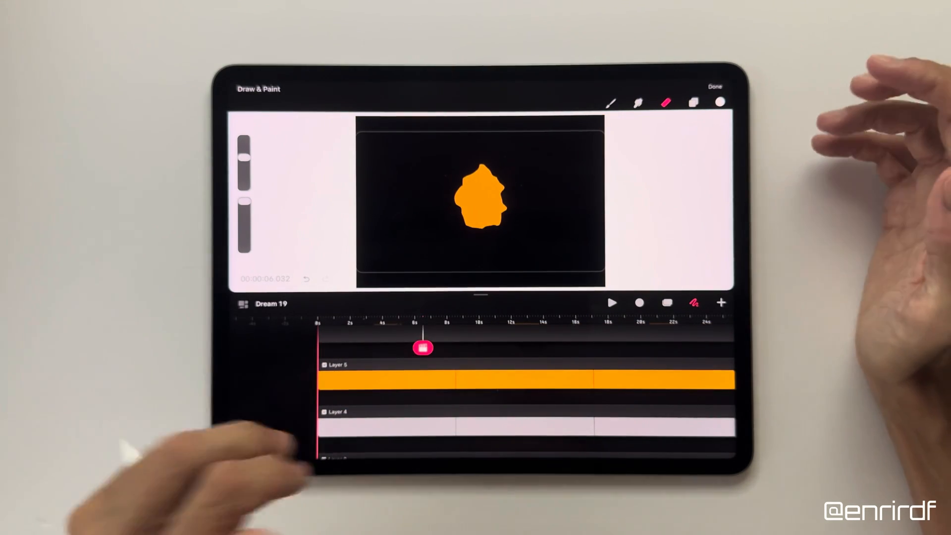
pyautogui.click(612, 304)
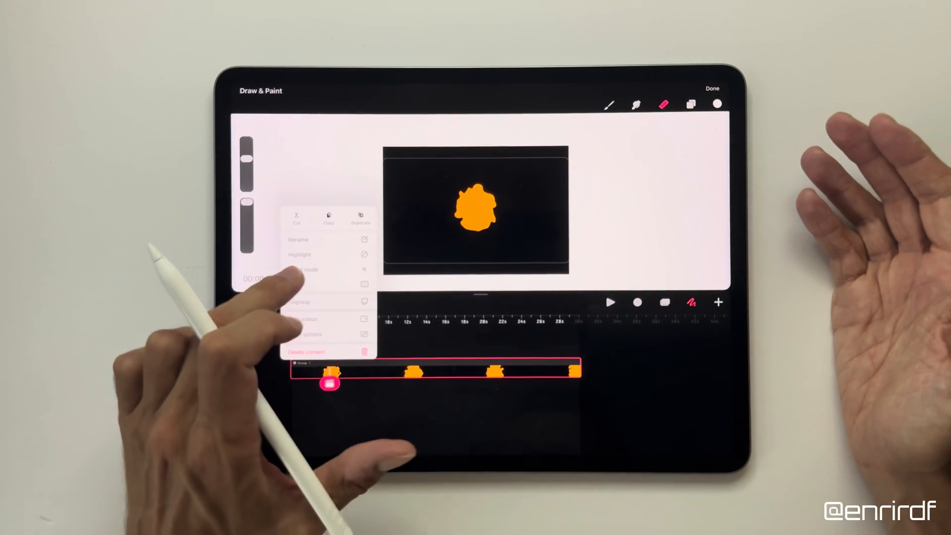
# - Group the fire tracks into one glowing group over an orange Drawing background
pyautogui.click(303, 269)
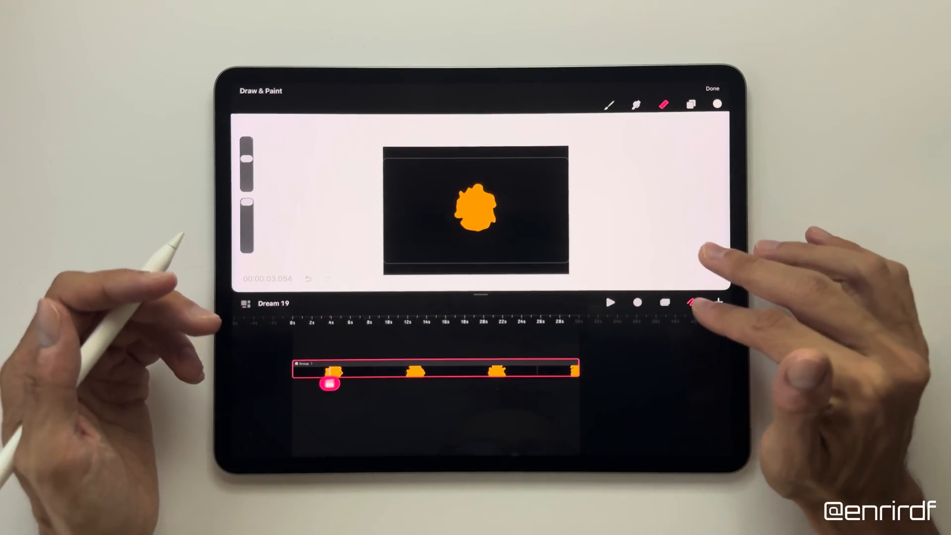
pyautogui.click(711, 88)
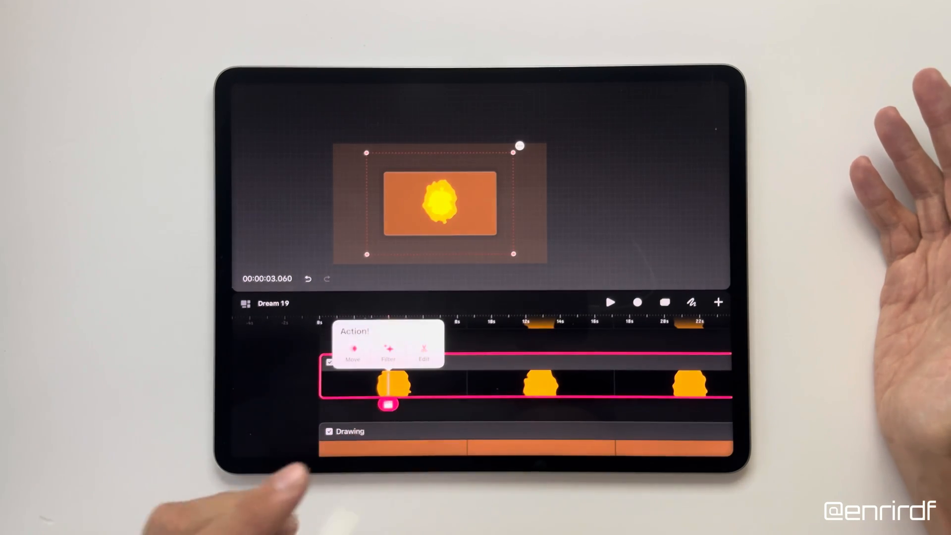
# - Apply an HSB live filter to the fire group, shifting it to yellow and red flame tones
pyautogui.click(389, 352)
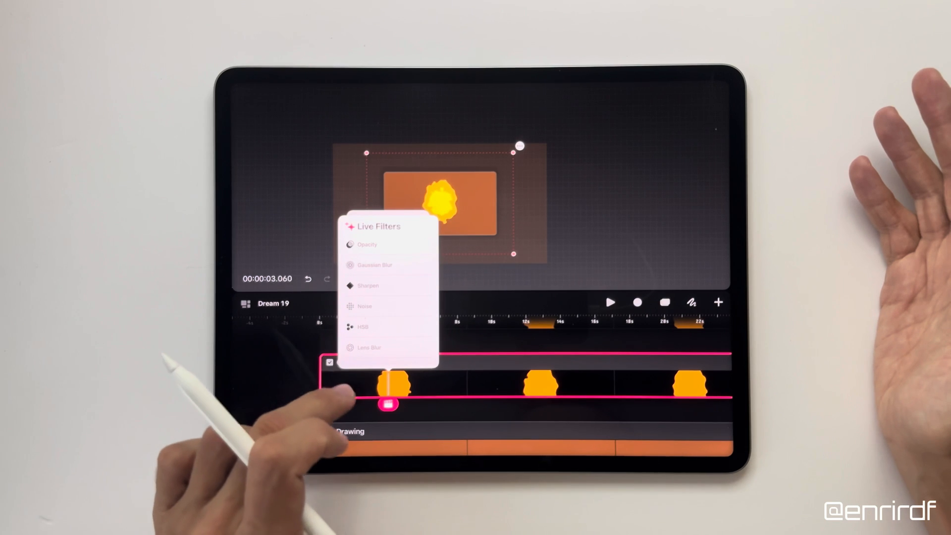
pyautogui.click(362, 327)
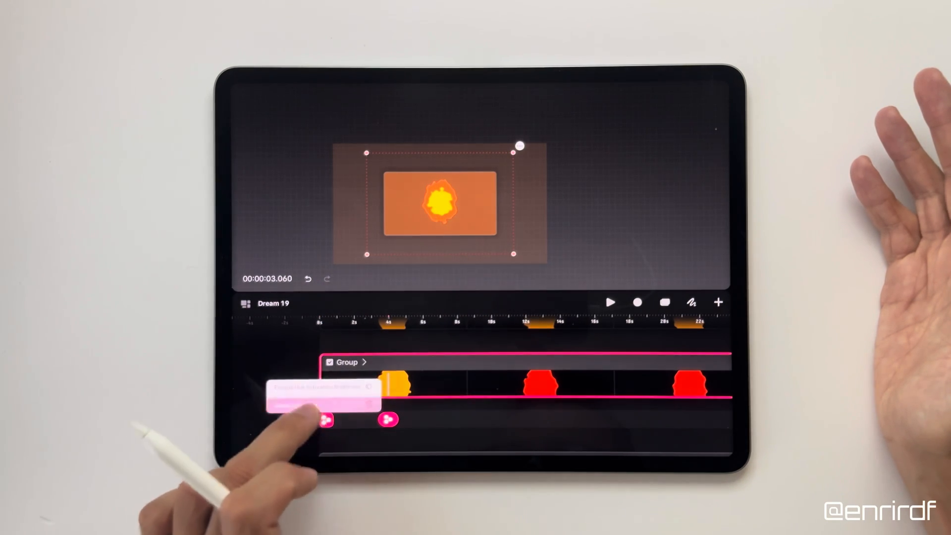
pyautogui.click(611, 304)
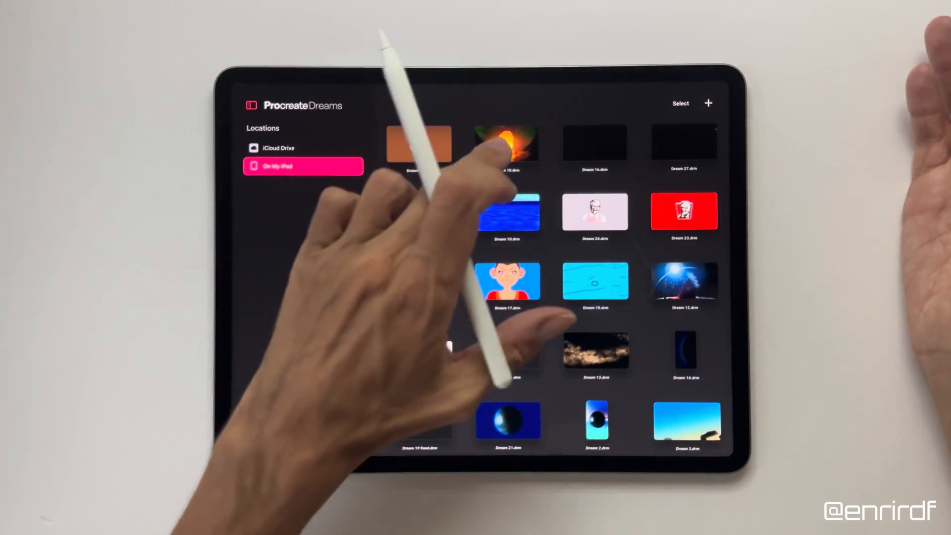
# - Open Dream 18, paste the fire group over the campfire logs and play the scene
pyautogui.click(506, 143)
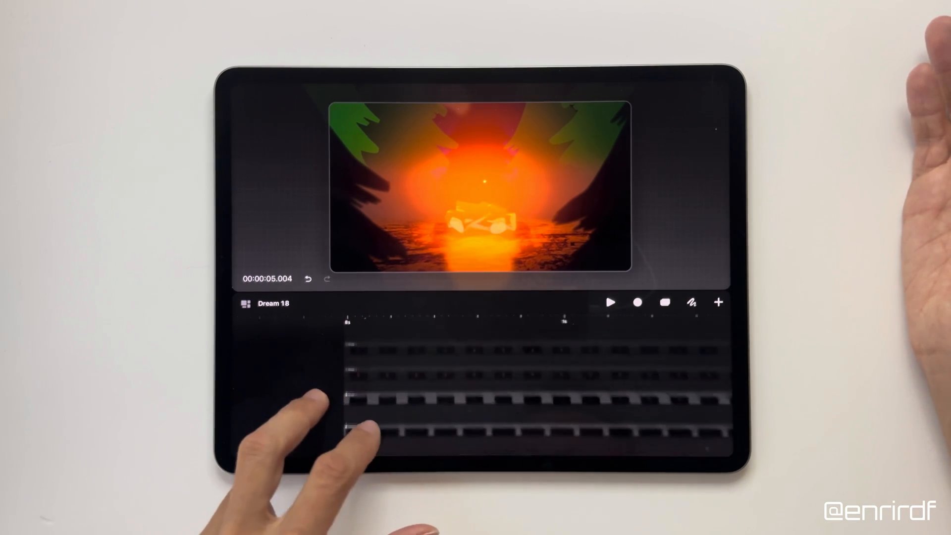
pyautogui.click(718, 303)
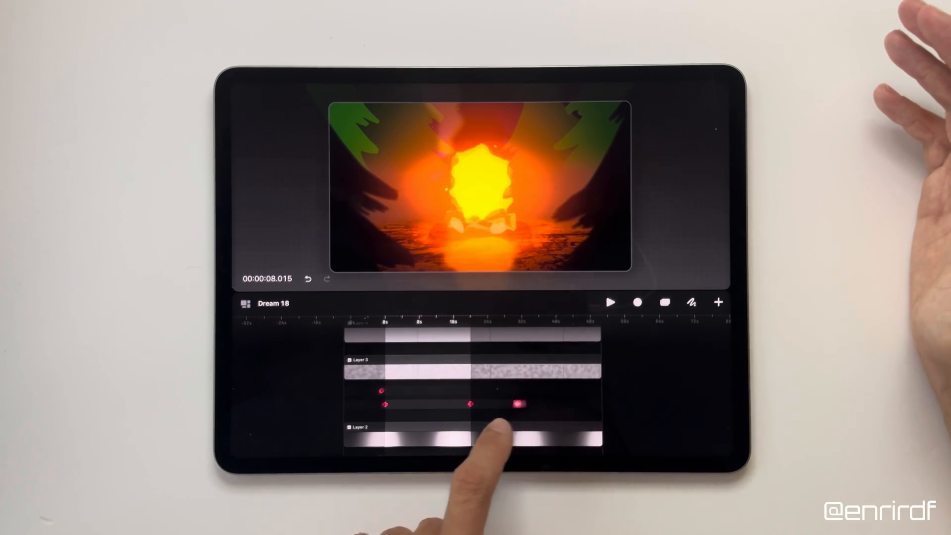
pyautogui.click(611, 302)
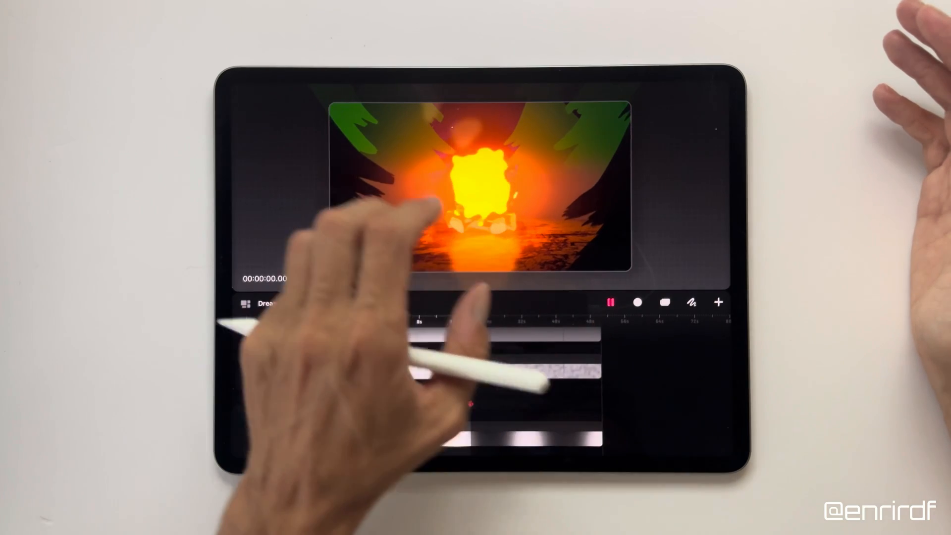